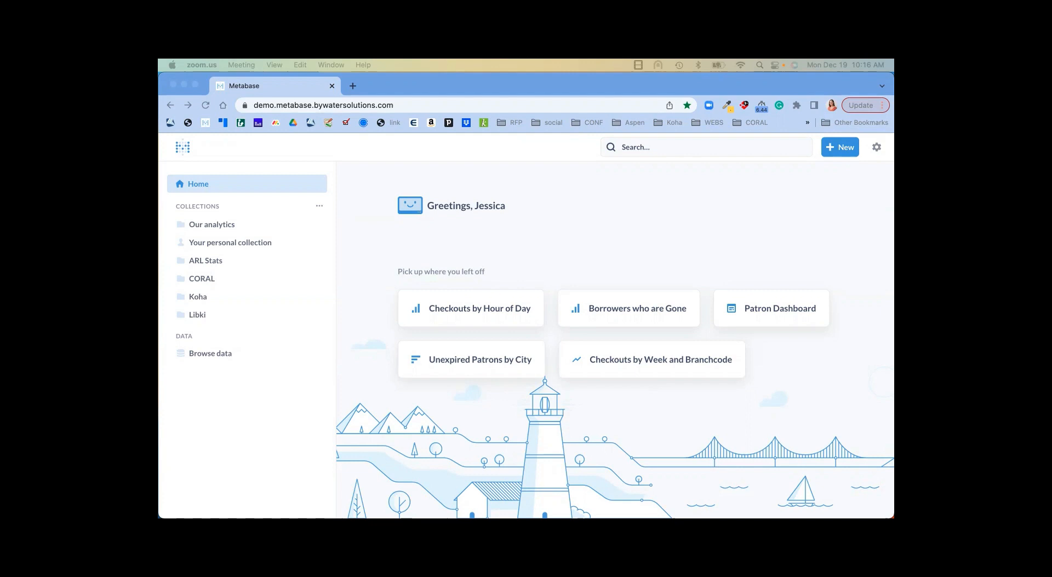
mouse_move(287, 250)
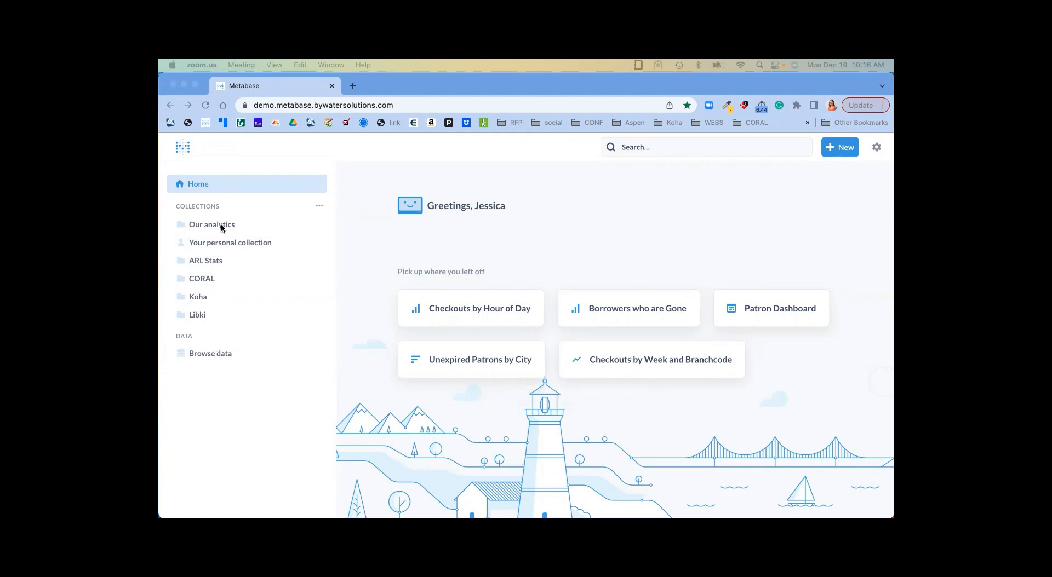
mouse_move(236, 231)
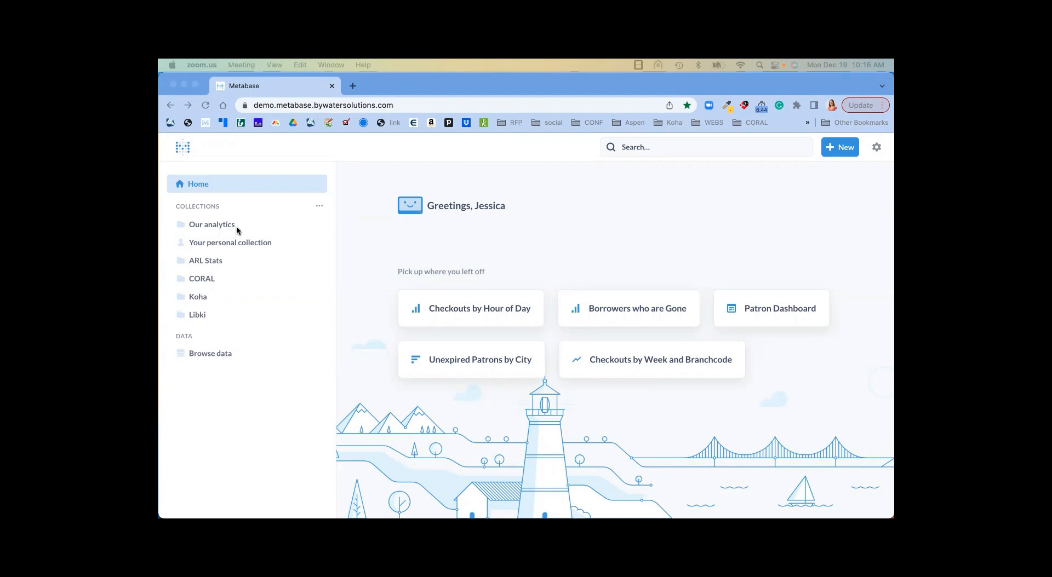
mouse_move(259, 250)
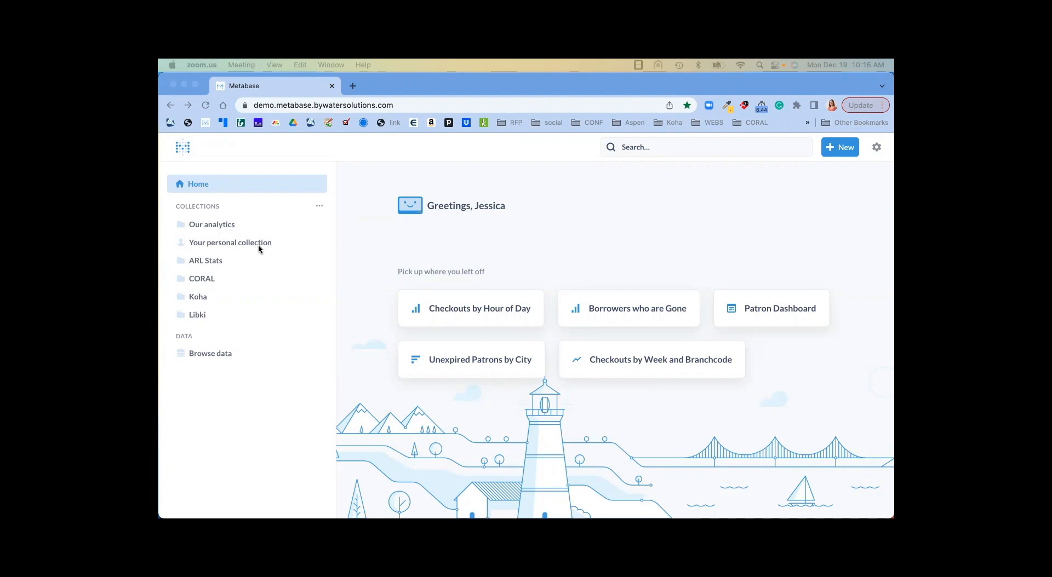
mouse_move(231, 329)
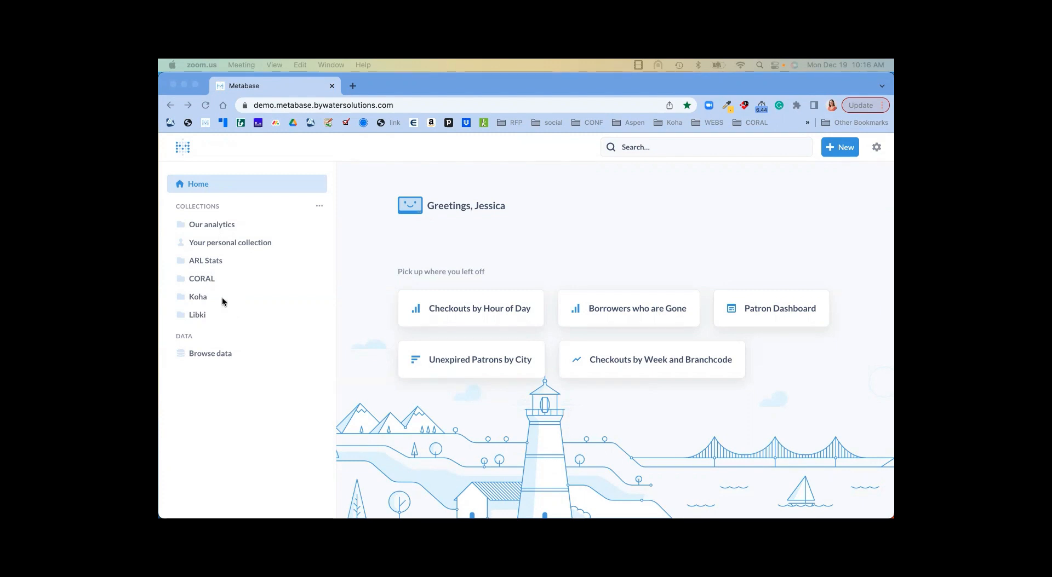
- Open the Koha collection's Checkouts by Hour of Day bar chart
click(197, 296)
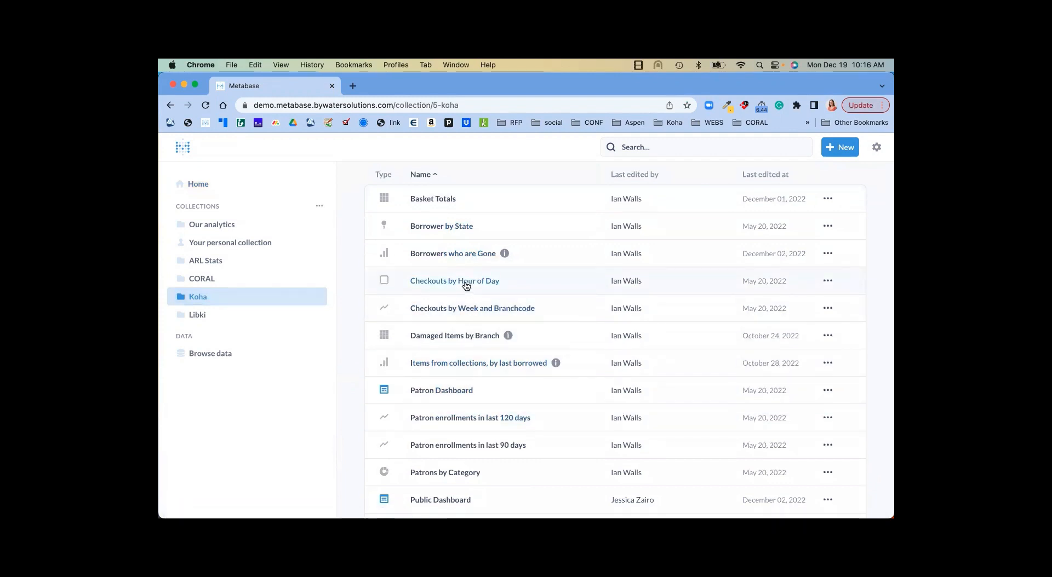
click(454, 281)
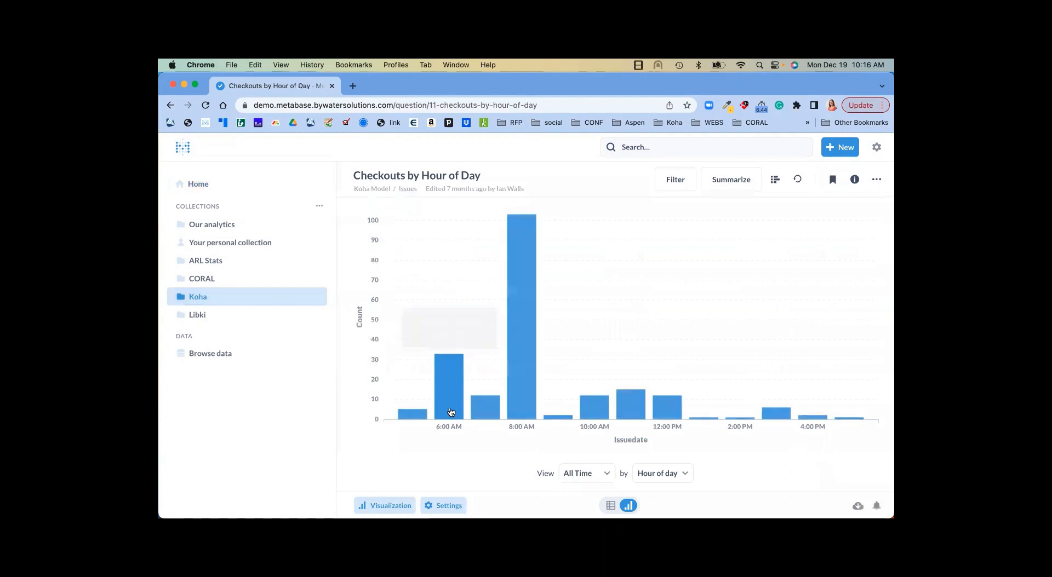
mouse_move(517, 379)
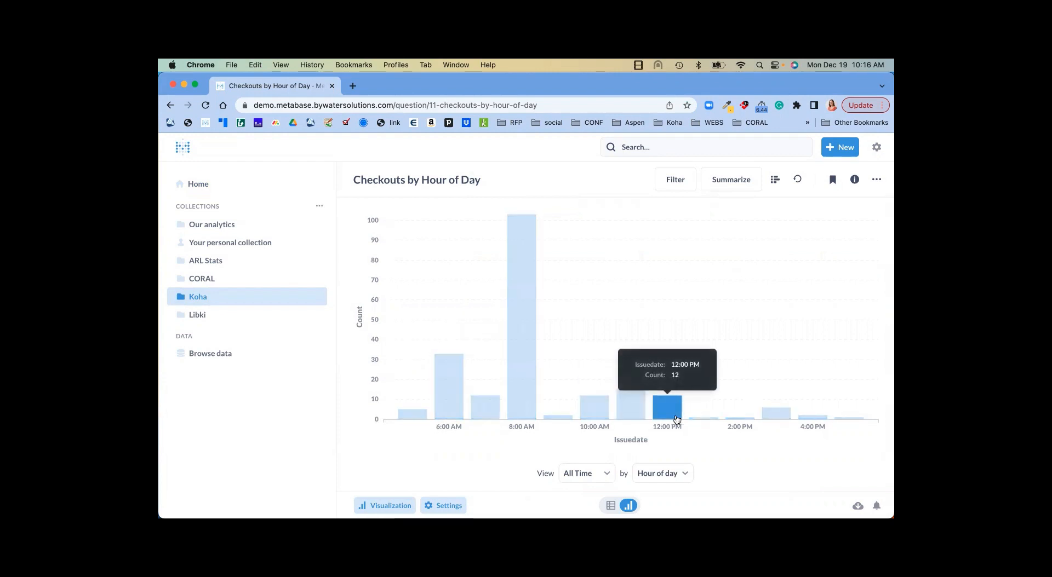
- View the Patrons by Category donut chart (221 patrons), then browse the Koha report list
click(197, 297)
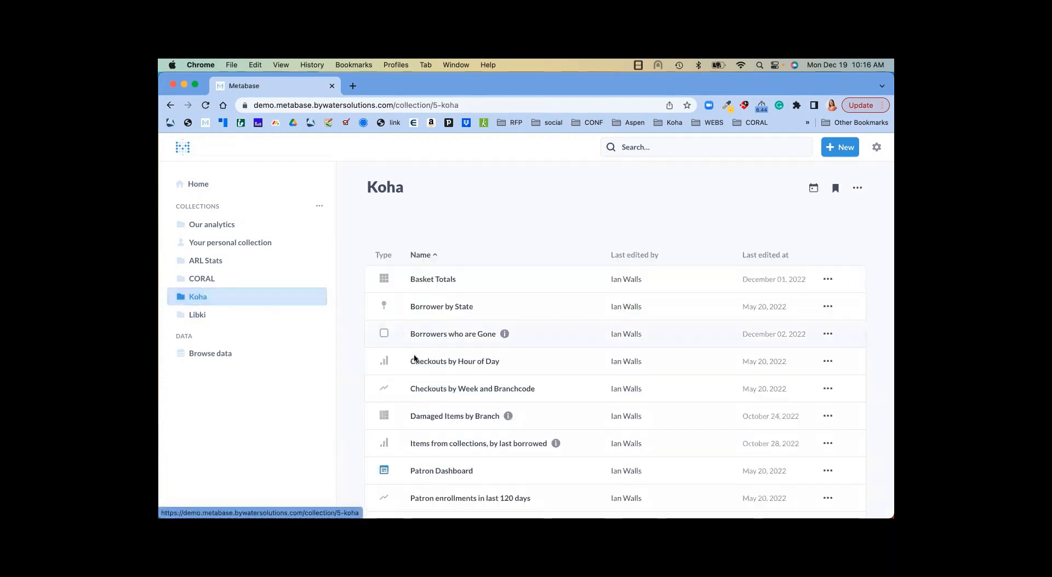
scroll(down, 3)
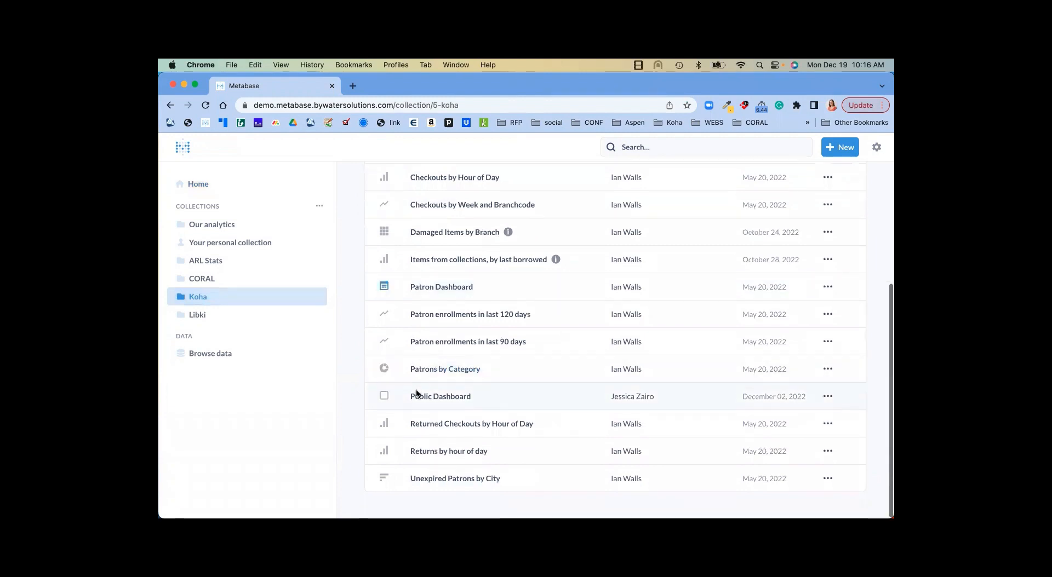
click(445, 368)
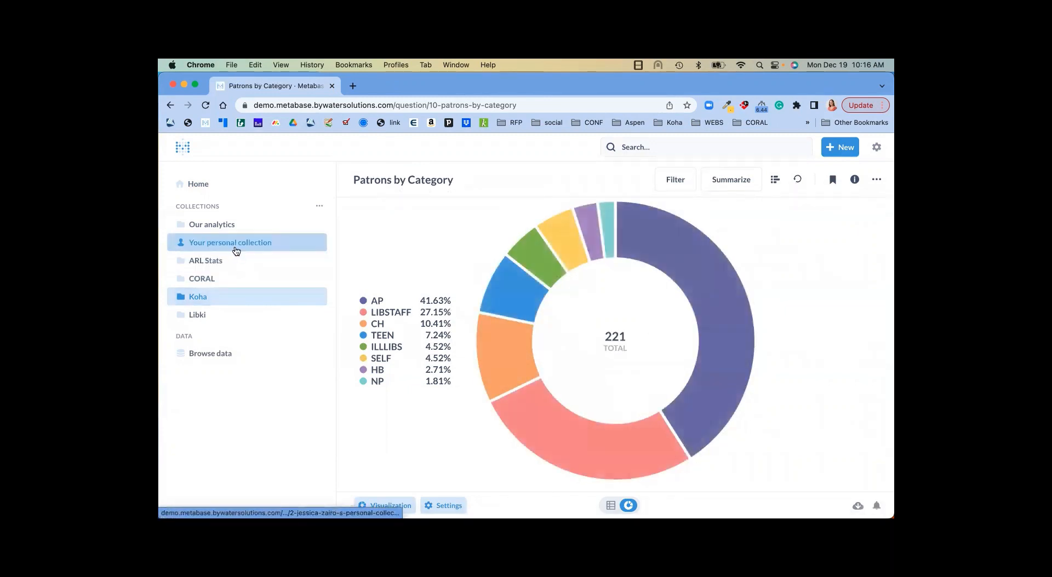
click(198, 296)
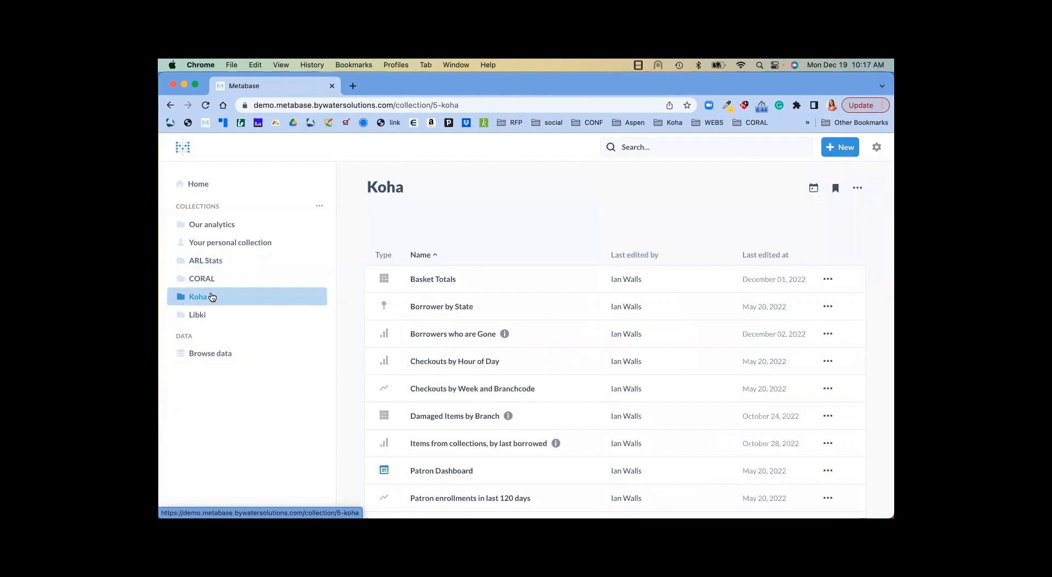
scroll(down, 3)
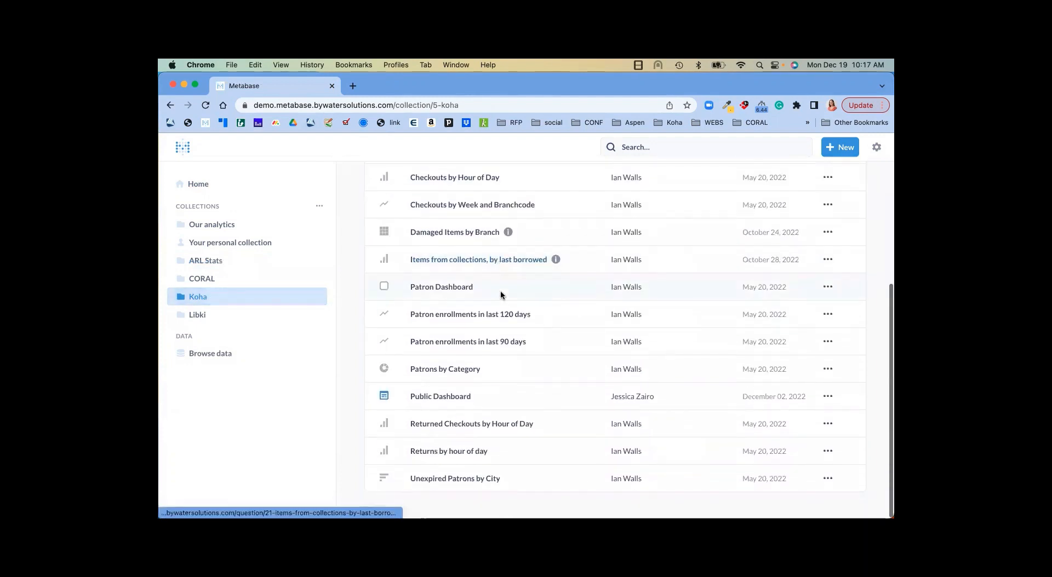
mouse_move(439, 396)
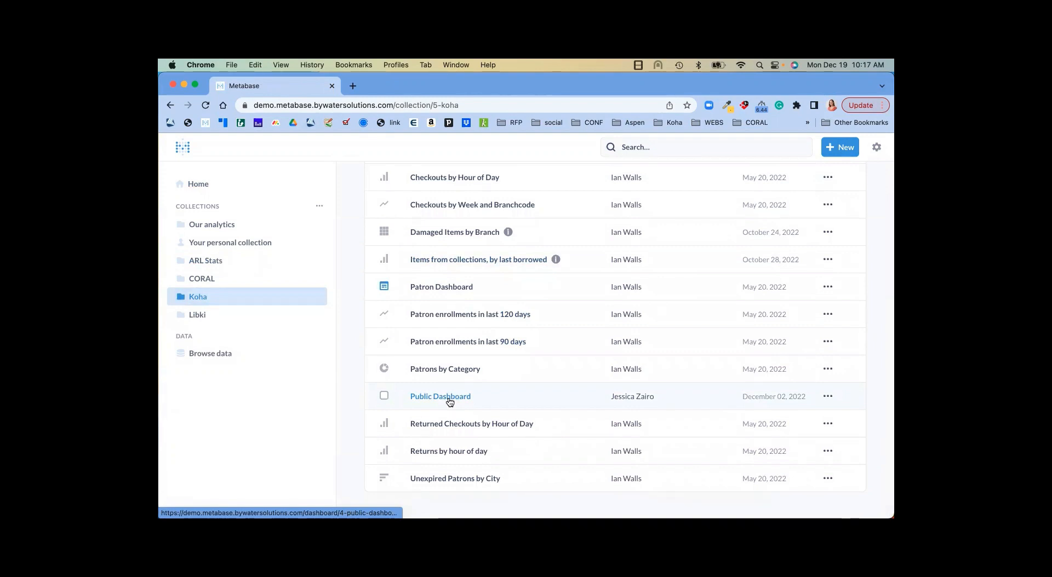
- Scroll through the Public Dashboard's checkout, returns, damaged-item, last-seen and on-order cards
click(440, 396)
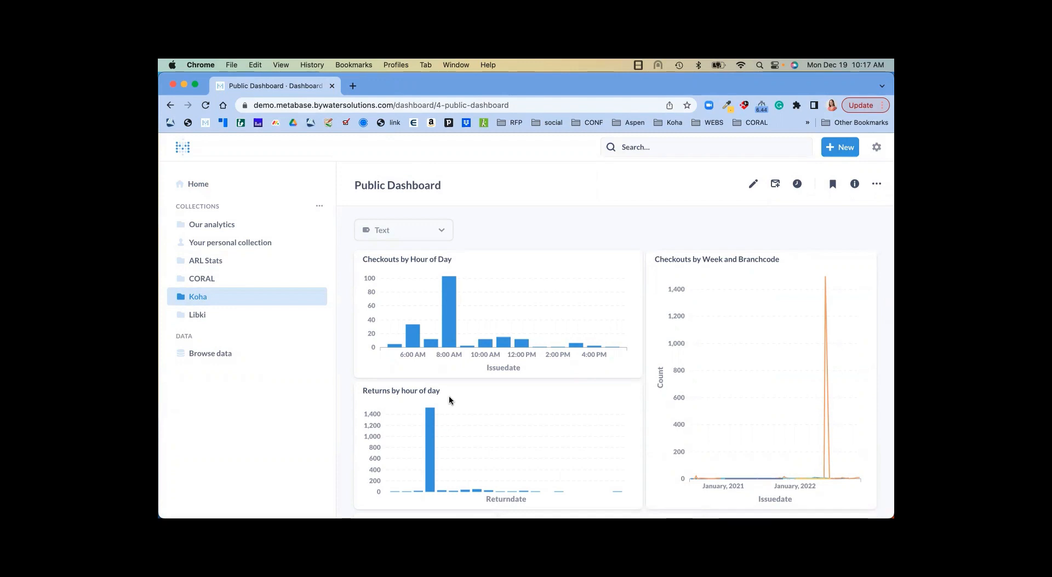
scroll(down, 3)
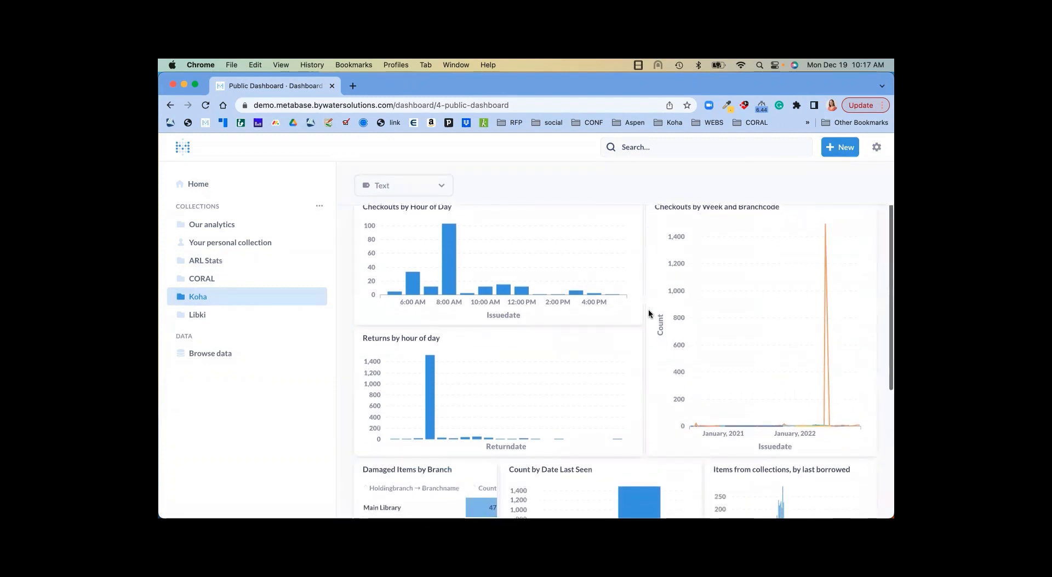
mouse_move(536, 315)
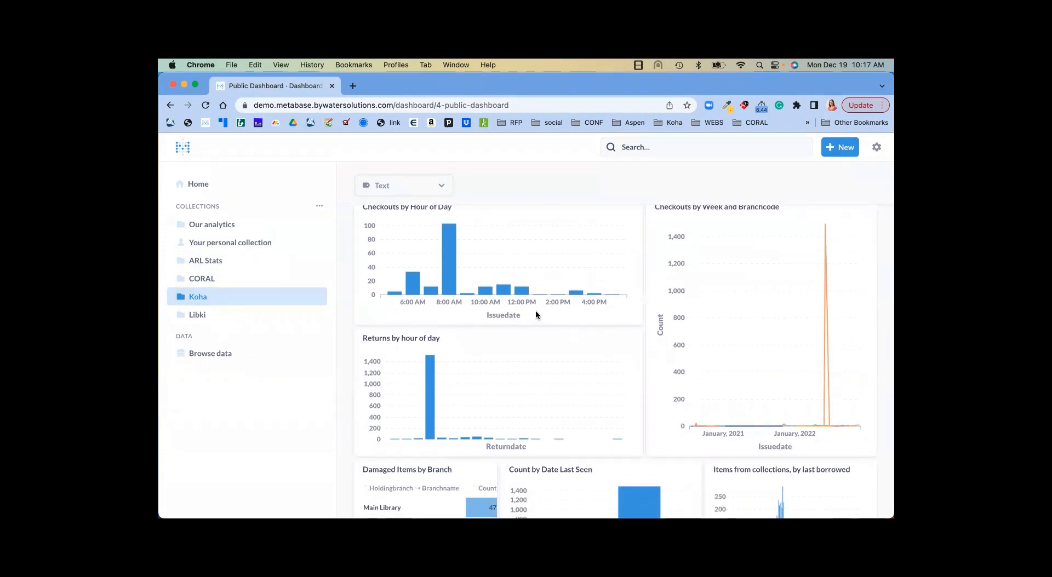
scroll(down, 3)
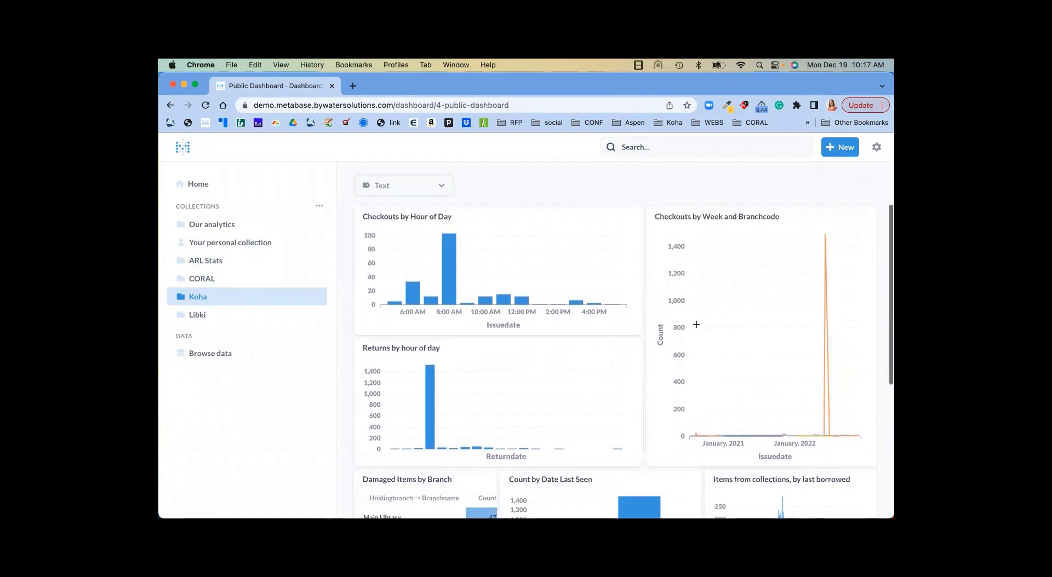
scroll(down, 3)
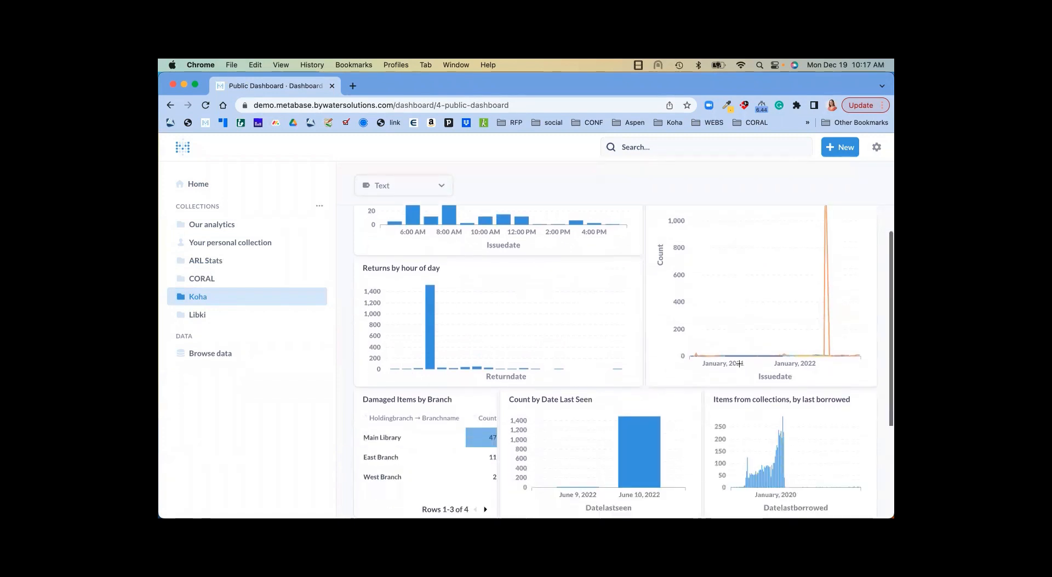
scroll(down, 3)
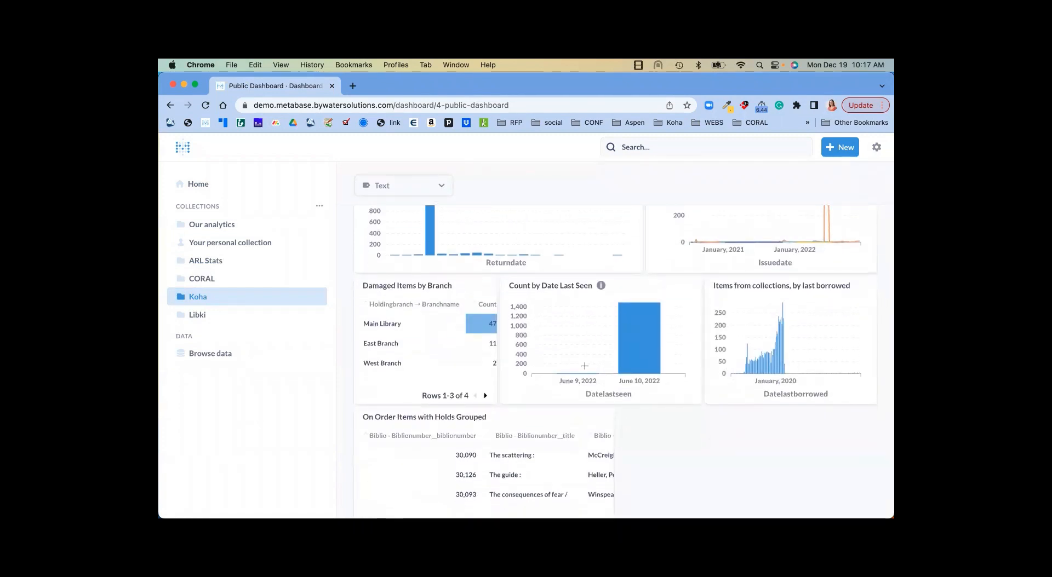
mouse_move(526, 290)
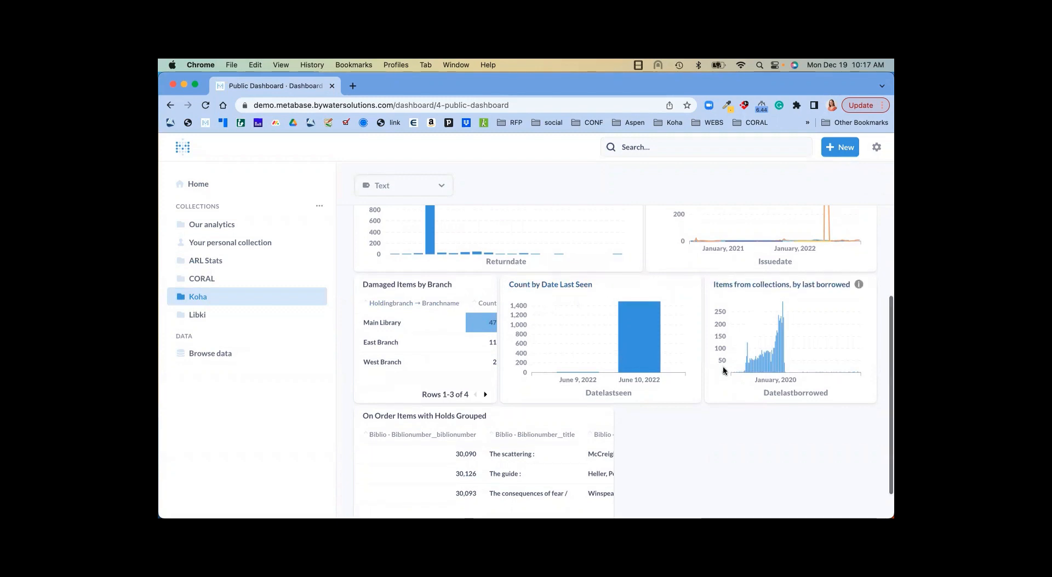
scroll(down, 3)
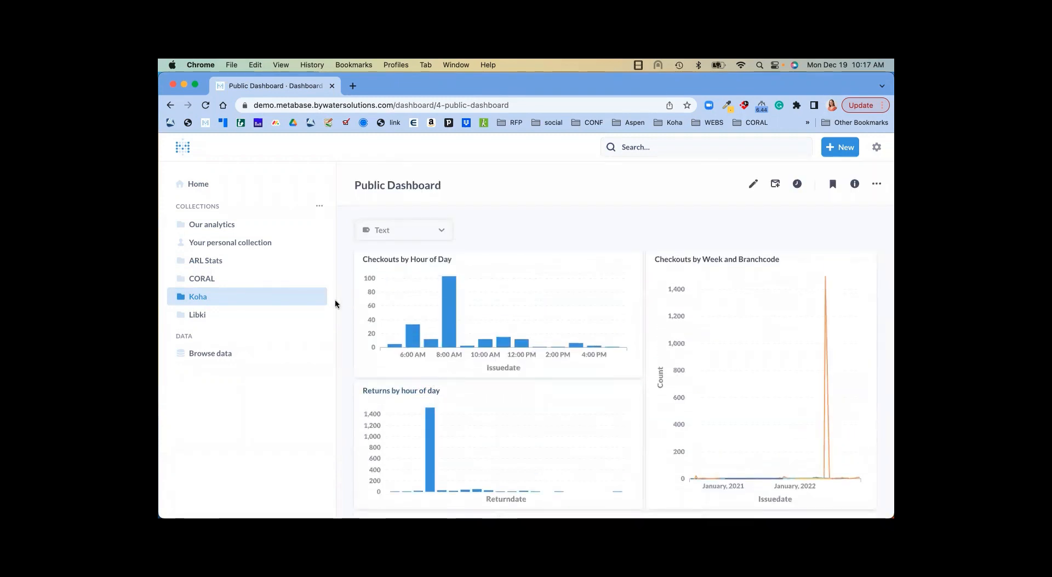
mouse_move(197, 184)
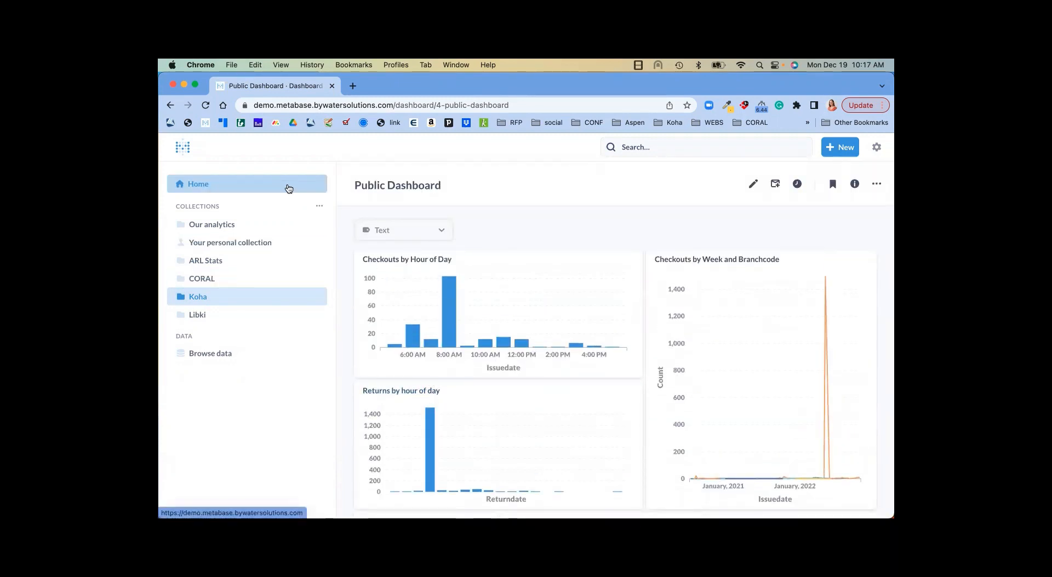
- Open 'Patron enrollments in last 90 days' from the Koha collection, showing daily enrollment counts
click(198, 297)
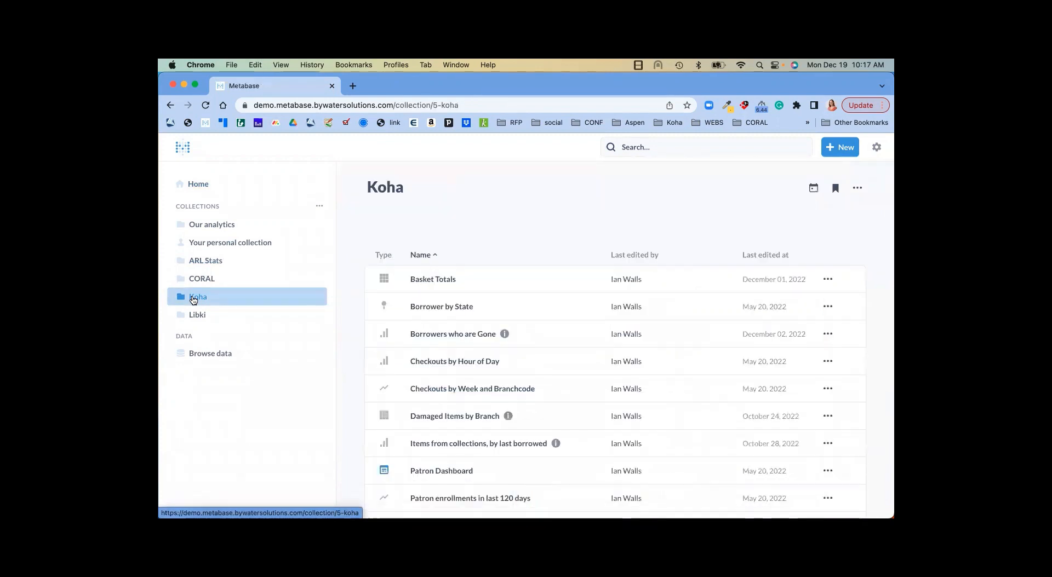
mouse_move(206, 299)
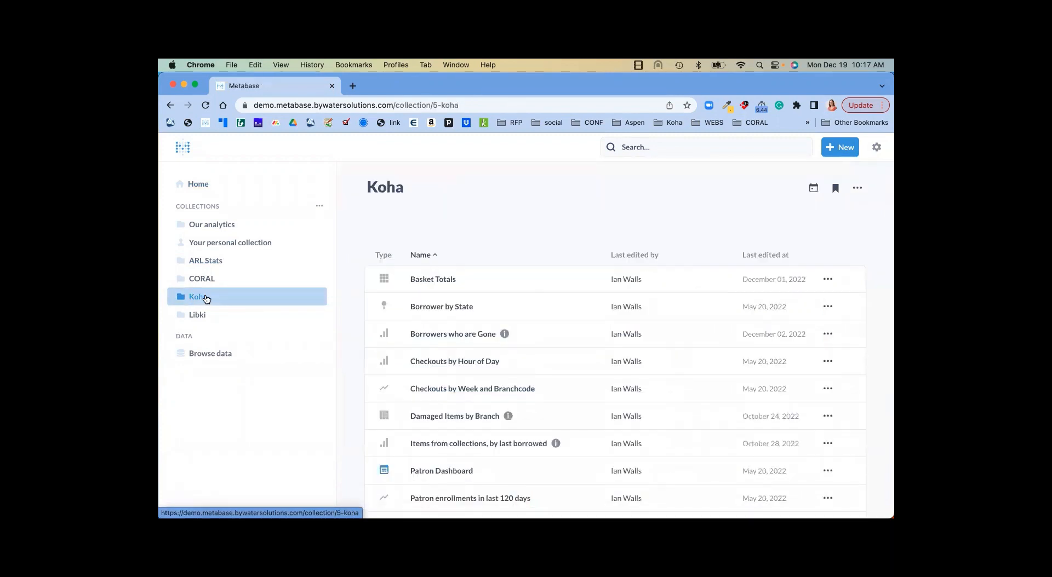
scroll(down, 3)
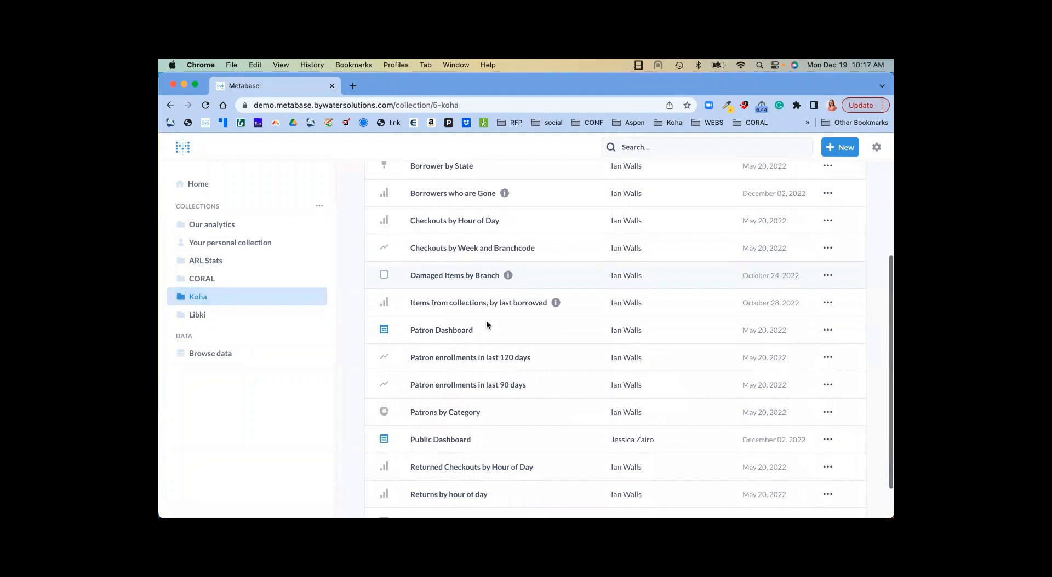
scroll(down, 3)
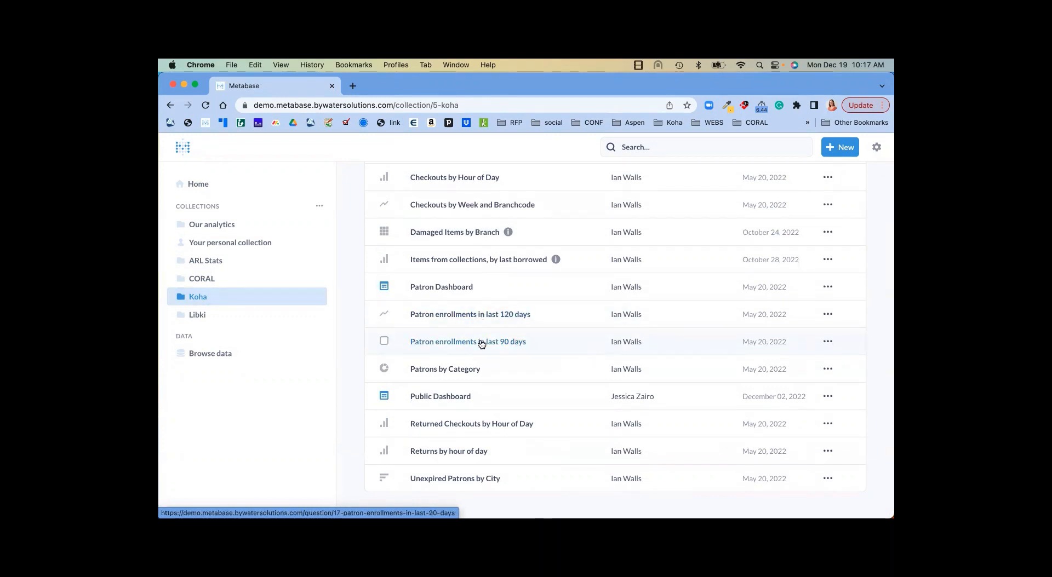
click(467, 341)
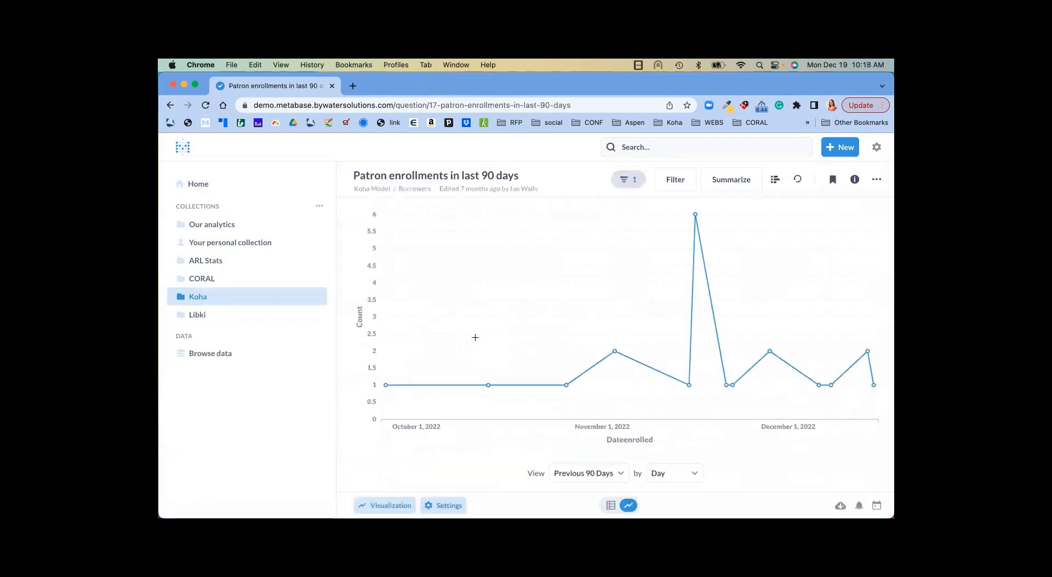
- Go to the Home page and show the + New menu of creation options
click(198, 184)
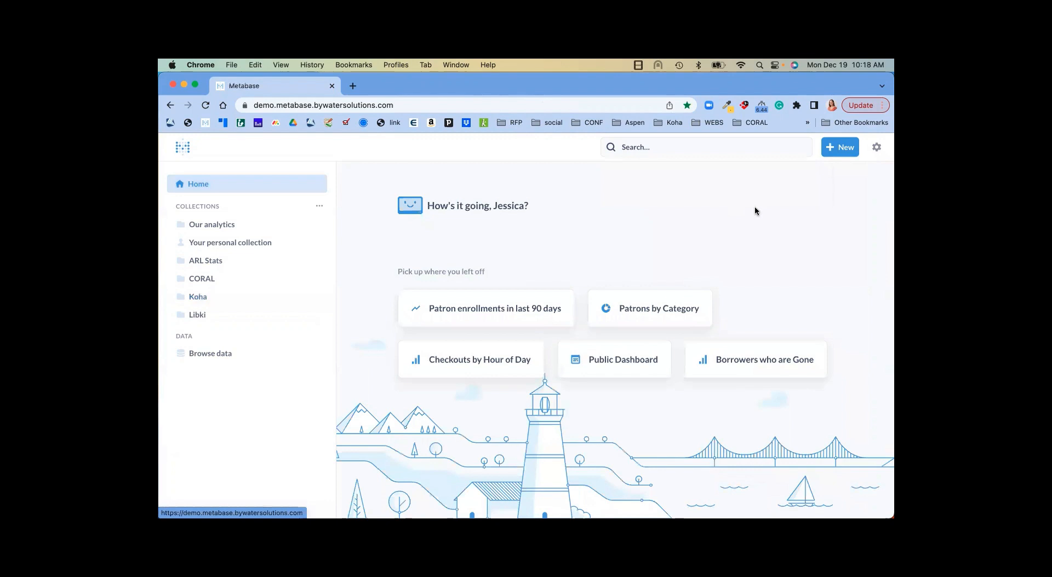
mouse_move(825, 216)
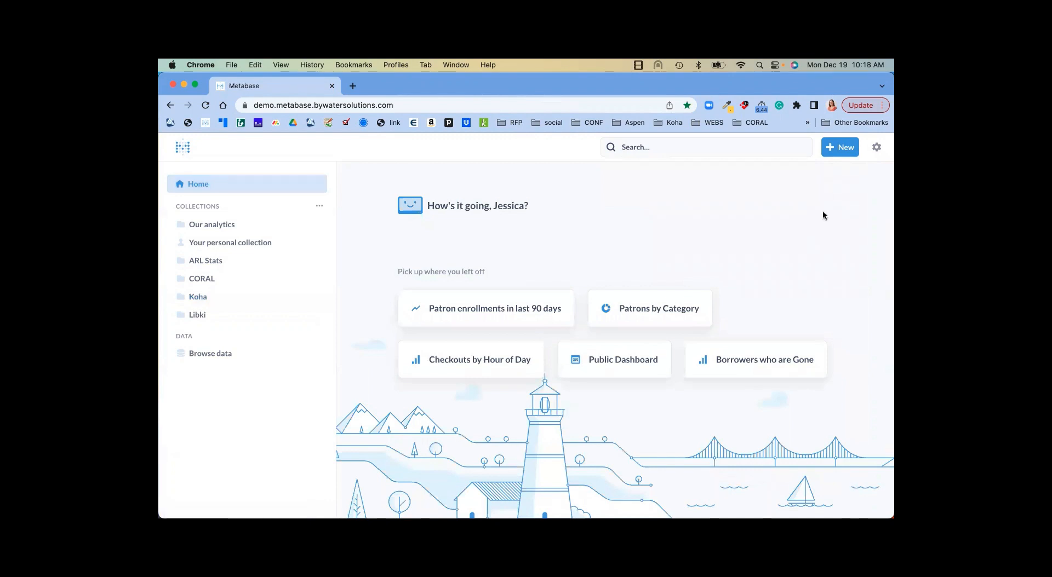
mouse_move(562, 265)
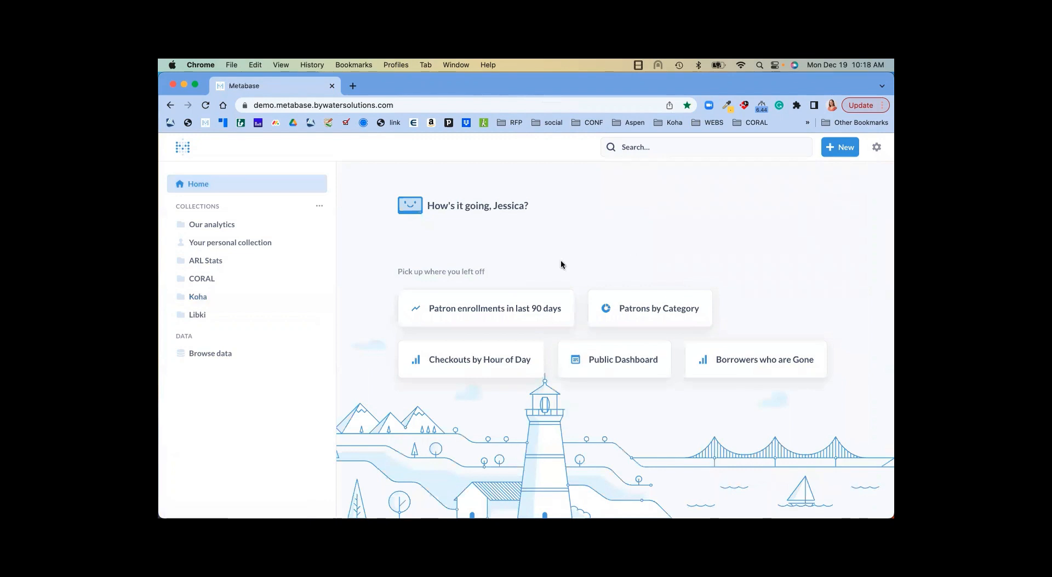
mouse_move(640, 326)
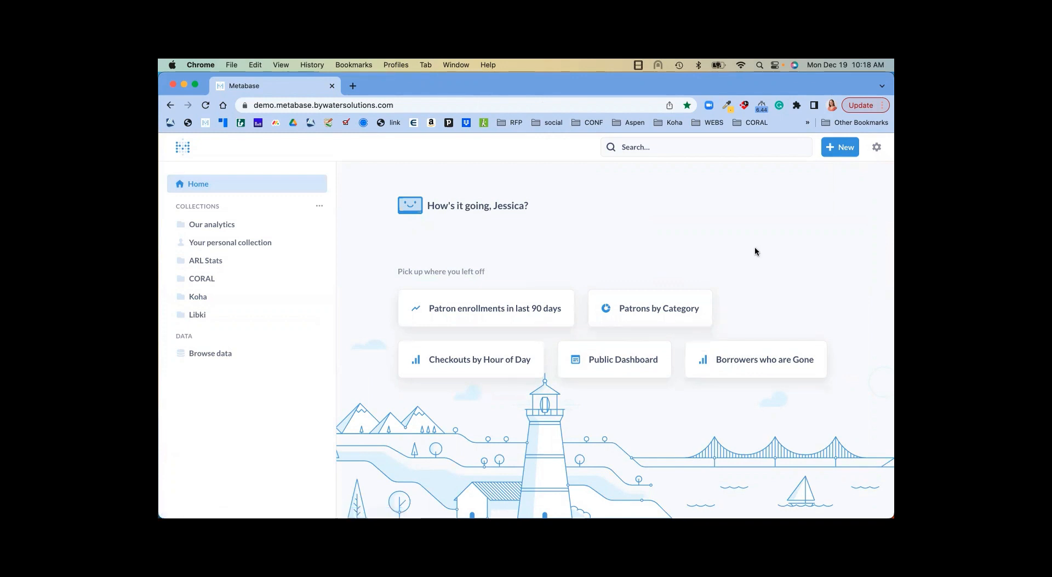
click(839, 147)
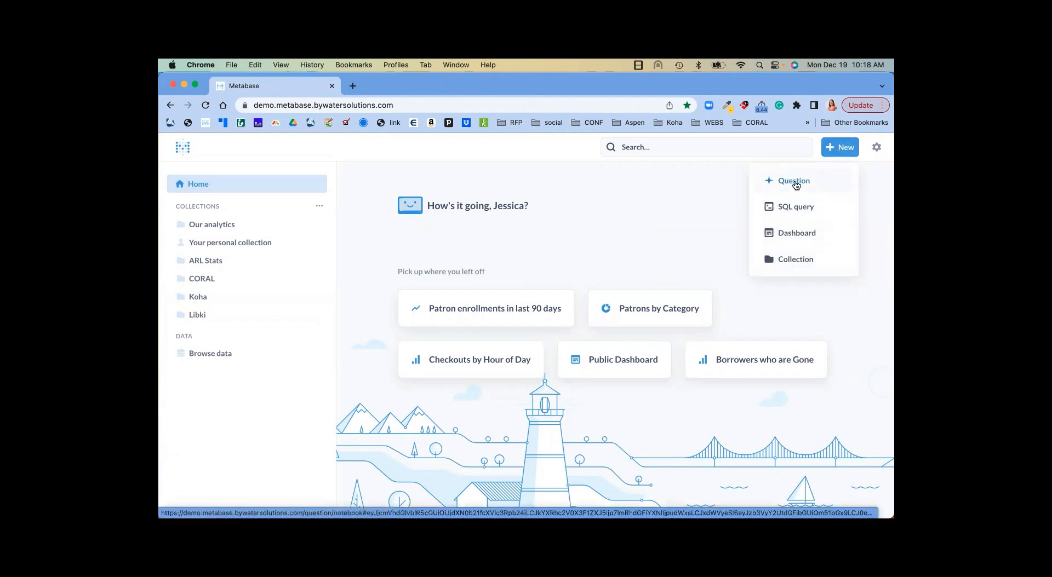
- Start a new question, browse the Koha Model tables, then switch to a new SQL query
click(794, 180)
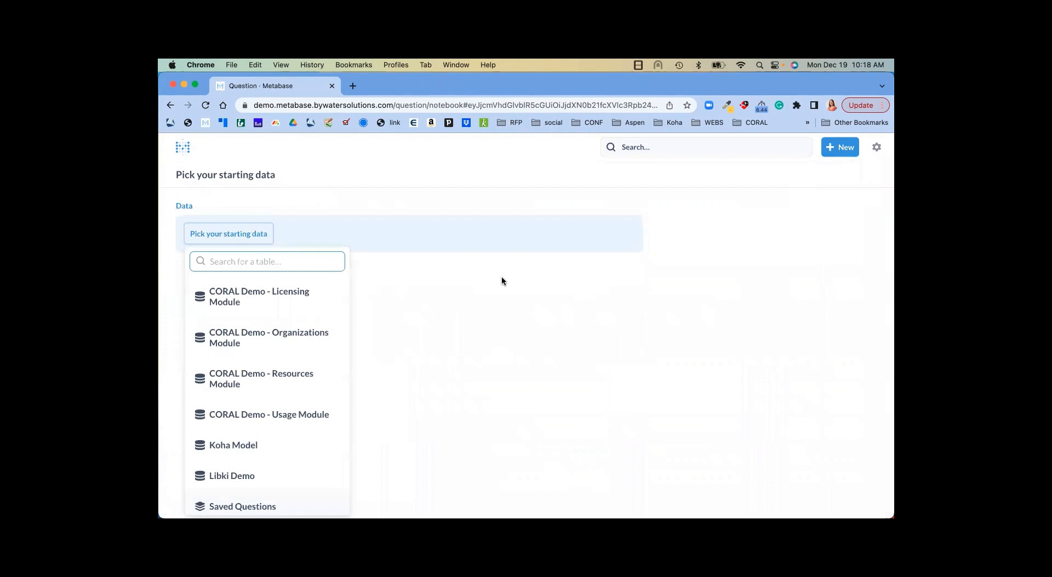
mouse_move(234, 445)
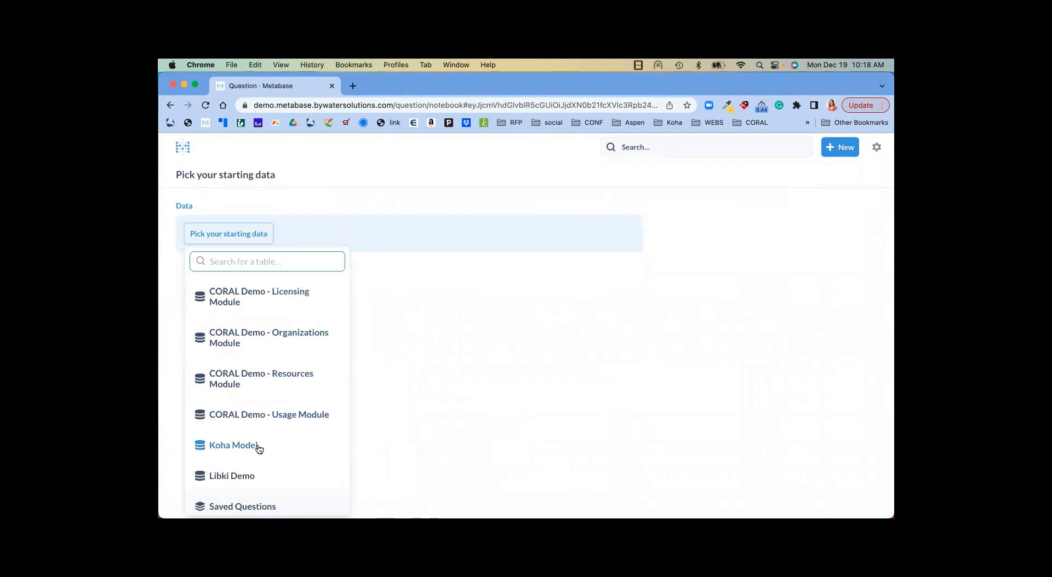
click(234, 446)
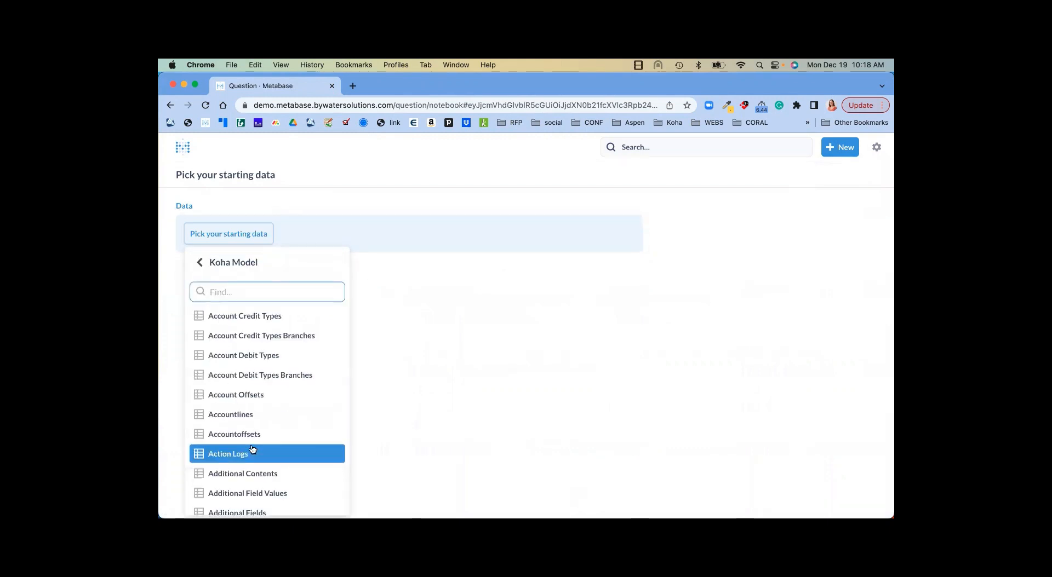
mouse_move(260, 449)
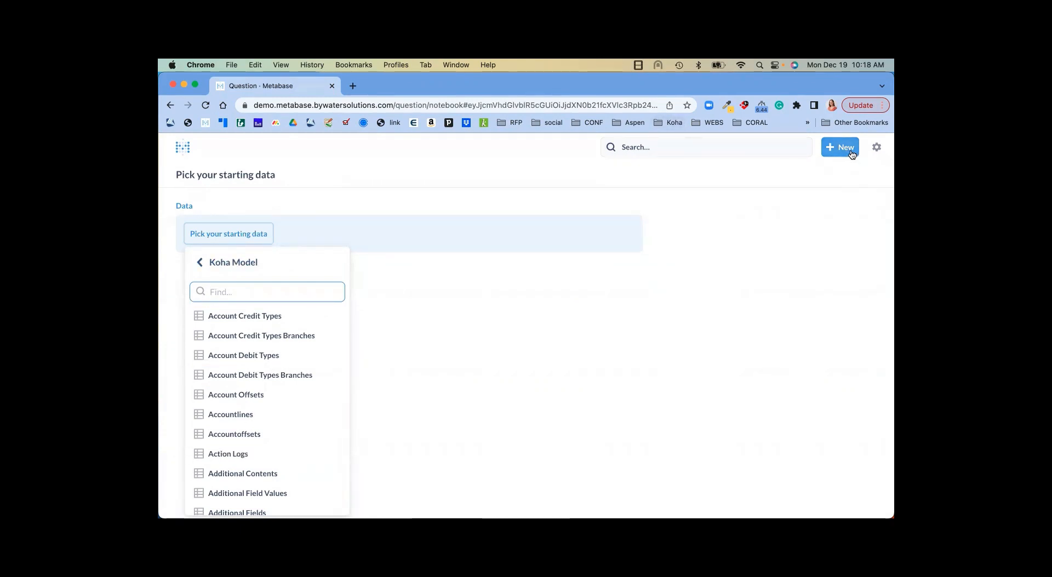
click(840, 147)
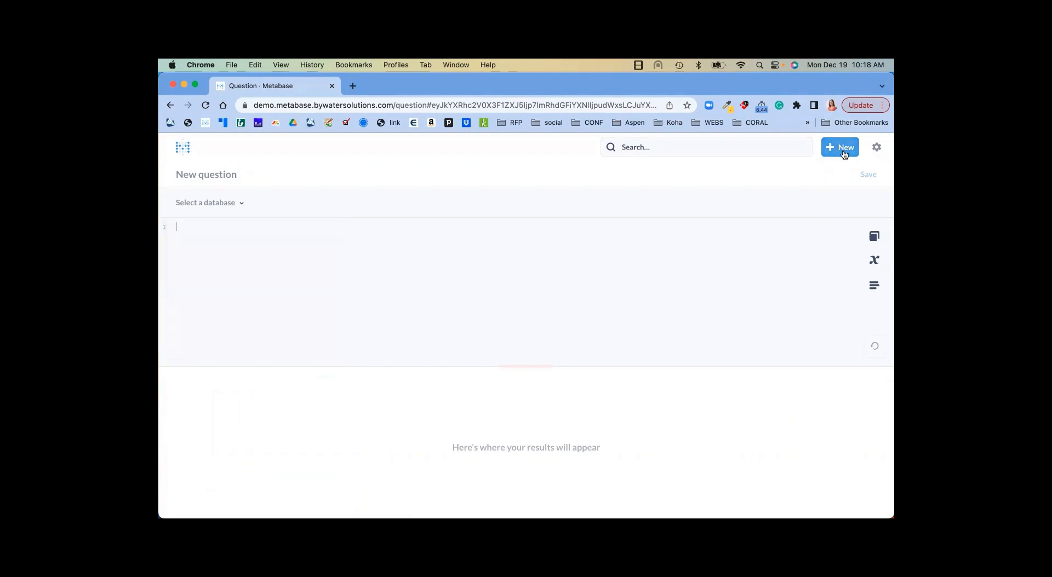
- Choose Dashboard from the + New menu to get the New dashboard form
click(840, 147)
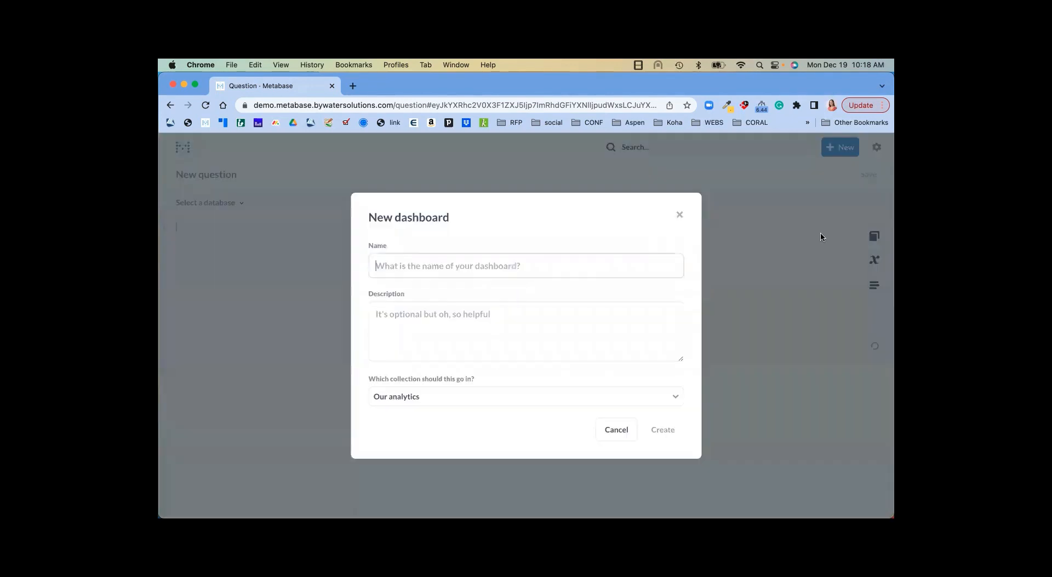
click(525, 266)
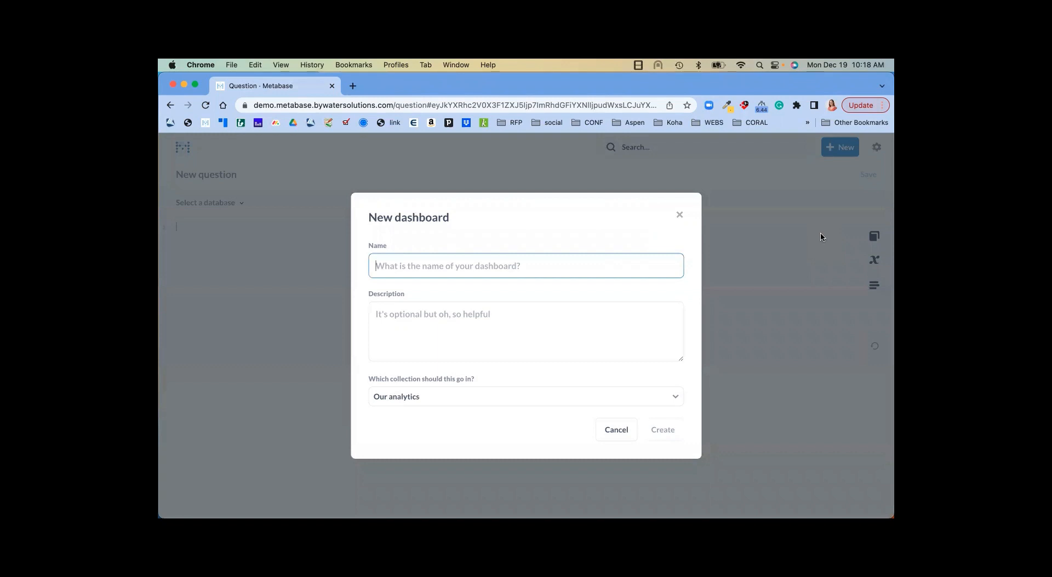
mouse_move(717, 360)
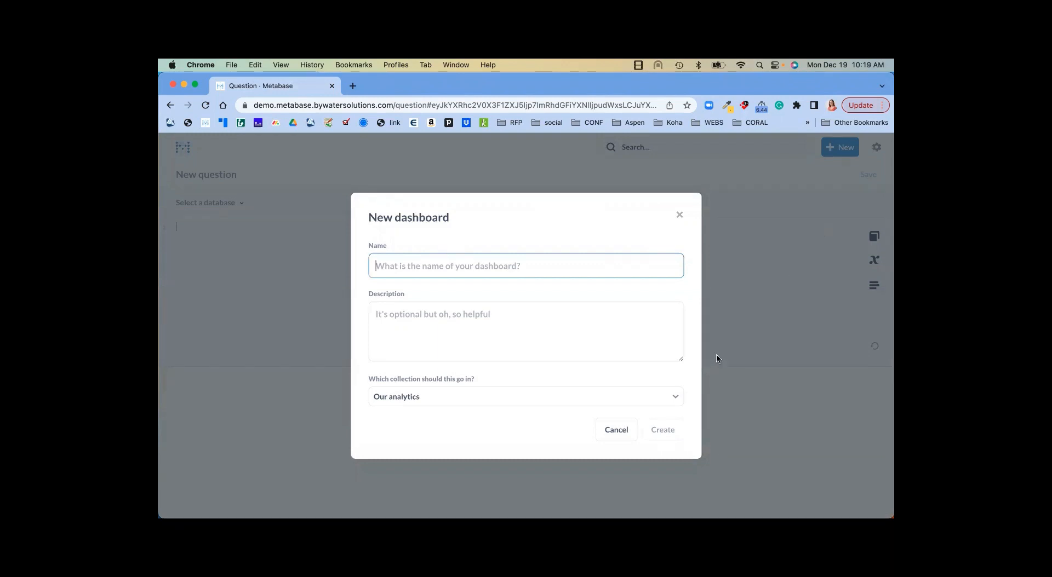
mouse_move(586, 420)
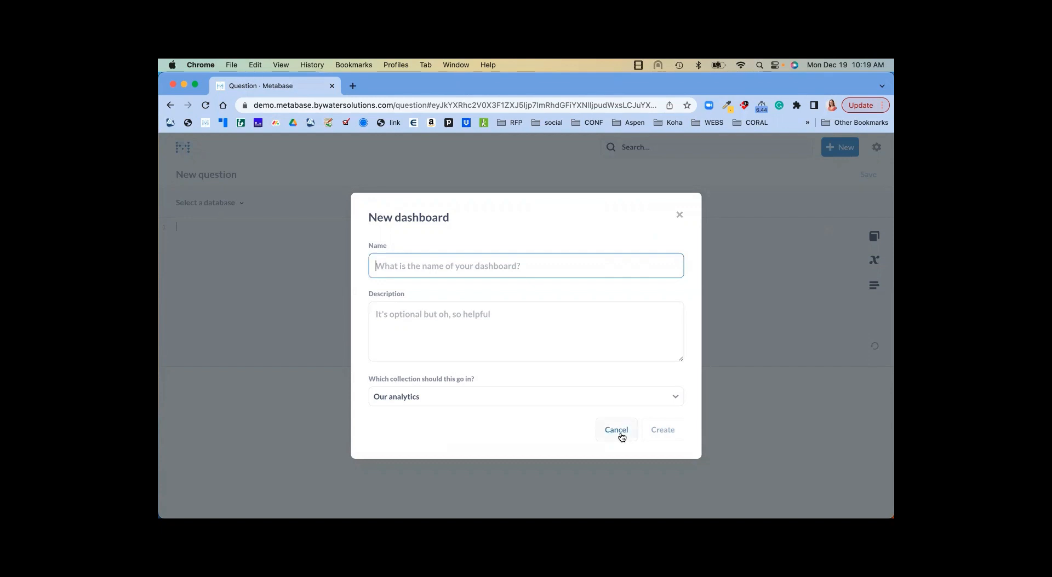
- Cancel the New dashboard form and go back to the Home page via the sidebar
click(616, 430)
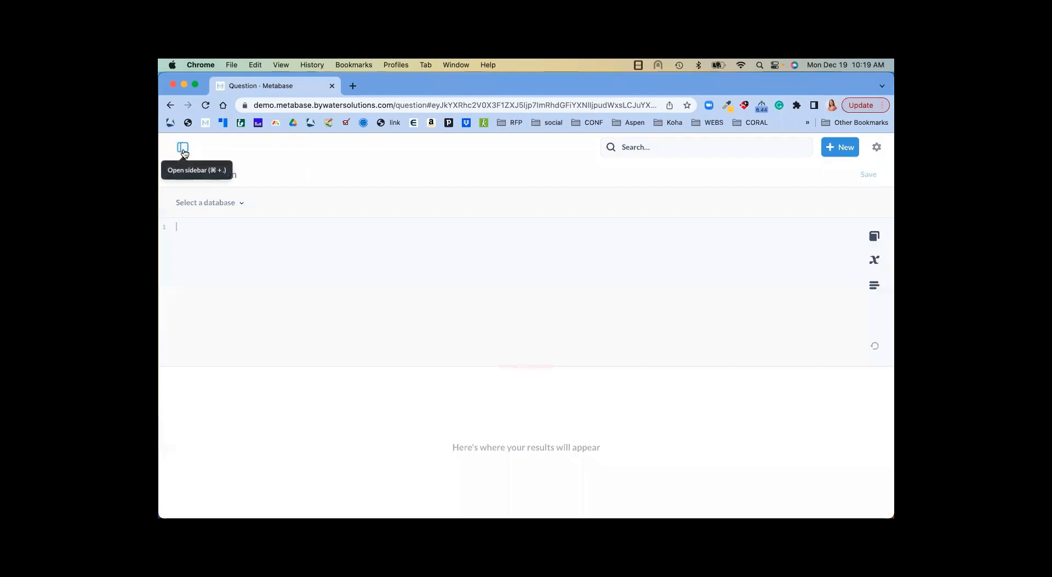
click(182, 147)
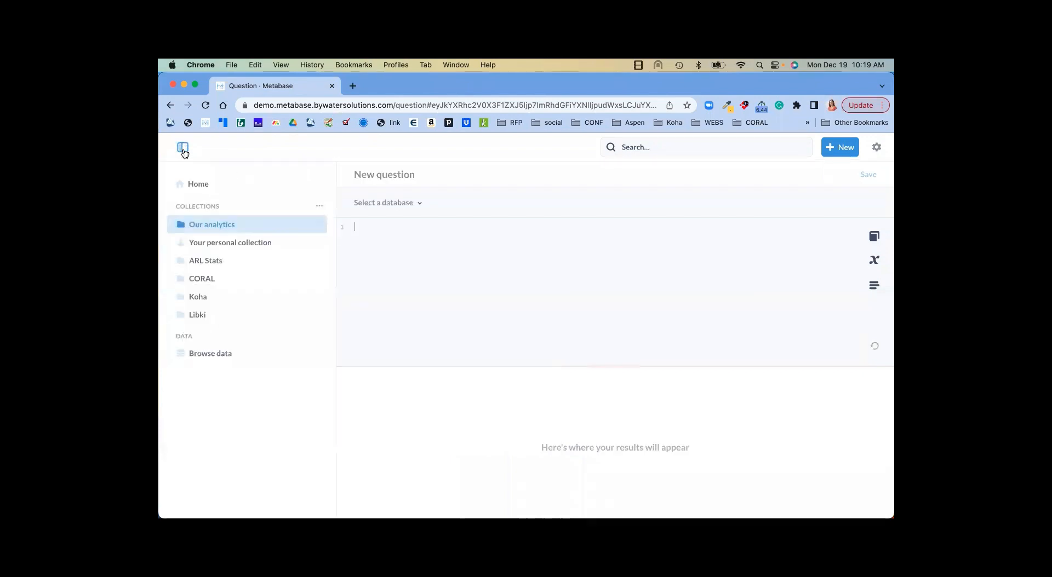
click(183, 147)
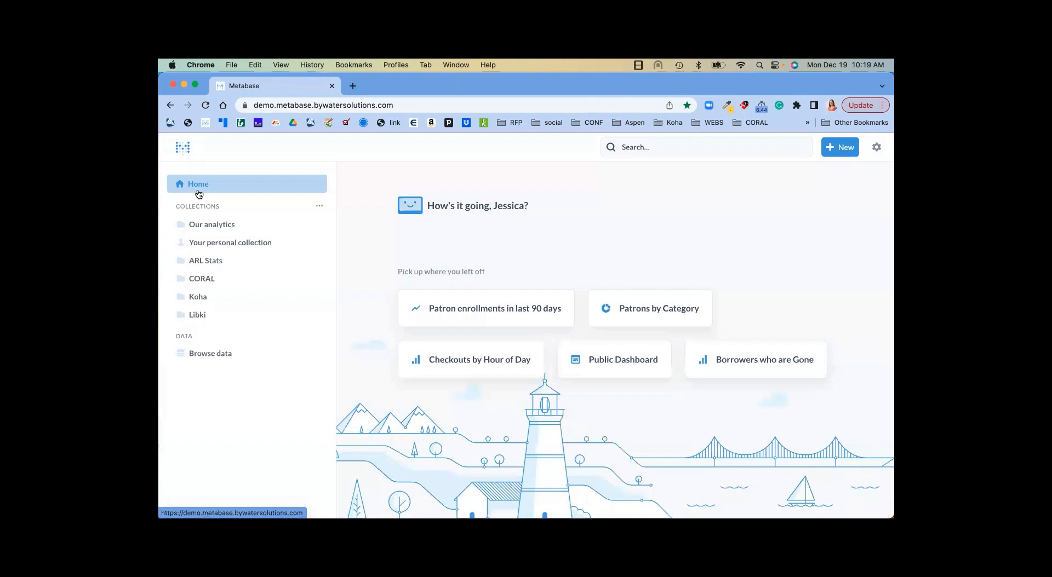